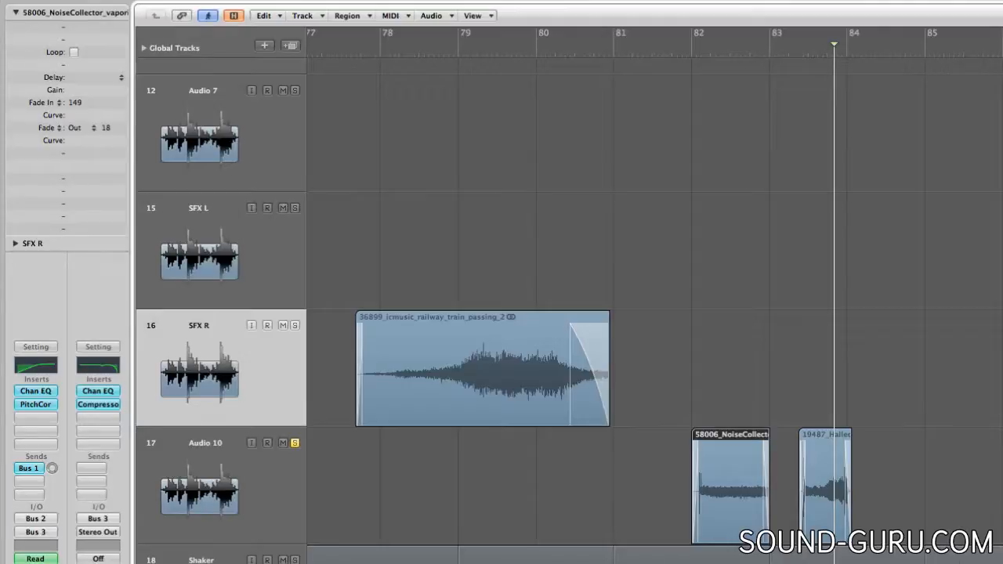
{"action": "mouse_move", "coordinate": [746, 509]}
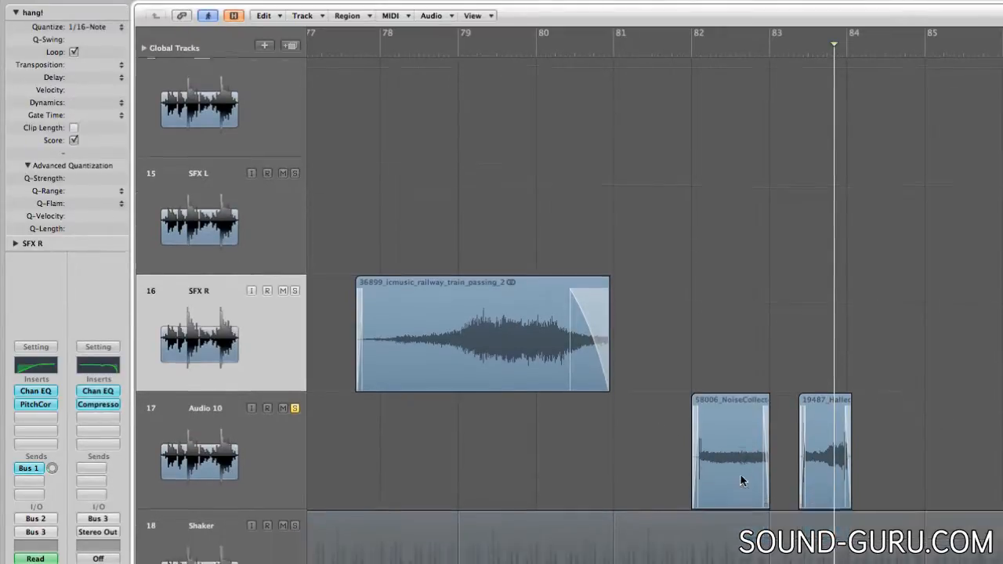
Select the Jacob's Ladder region and cut its Fade In from 47 to 4.
{"action": "left_click", "coordinate": [729, 451]}
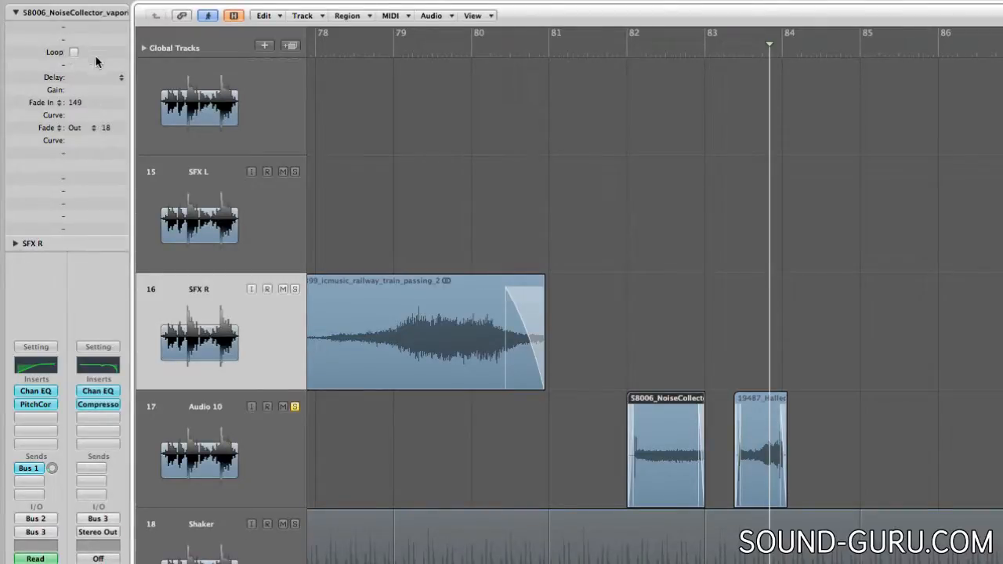
{"action": "left_click", "coordinate": [759, 451]}
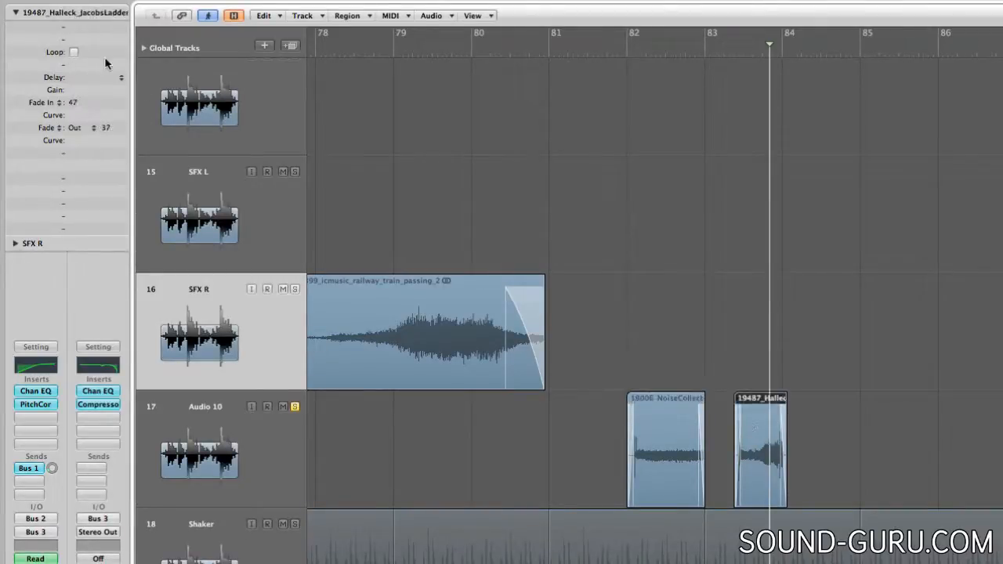
{"action": "left_click", "coordinate": [74, 52]}
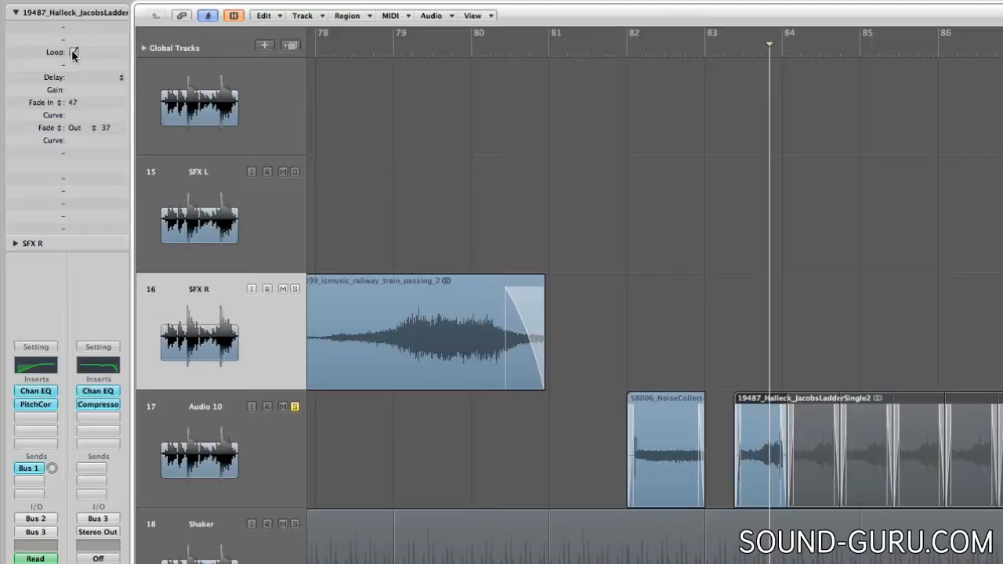
{"action": "left_click", "coordinate": [73, 51]}
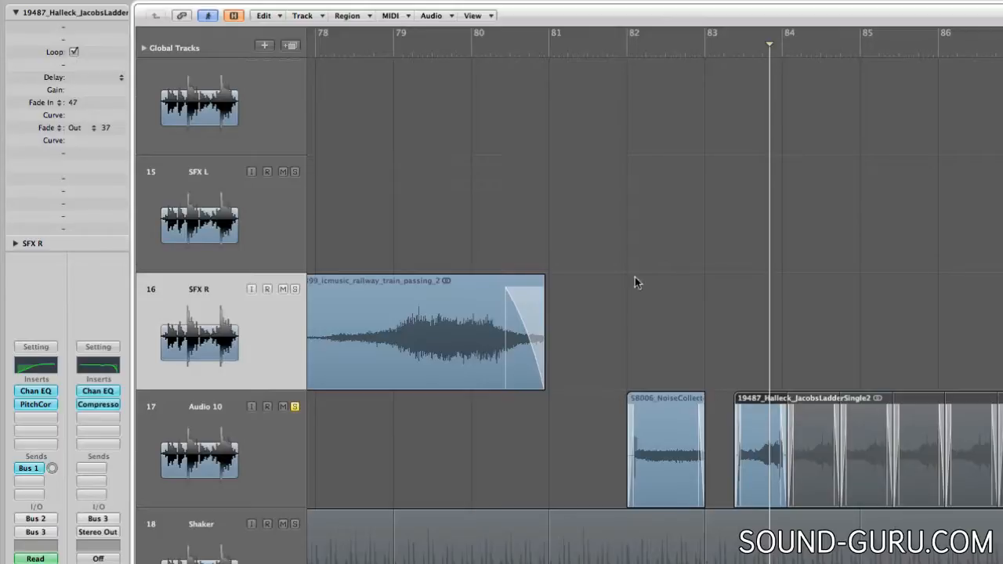
{"action": "mouse_move", "coordinate": [757, 320]}
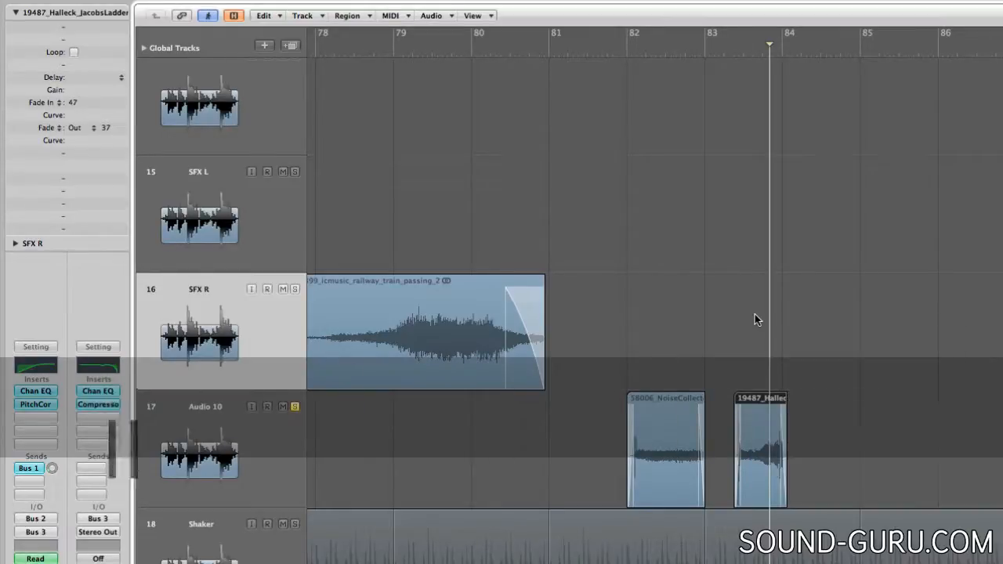
{"action": "left_click", "coordinate": [73, 52]}
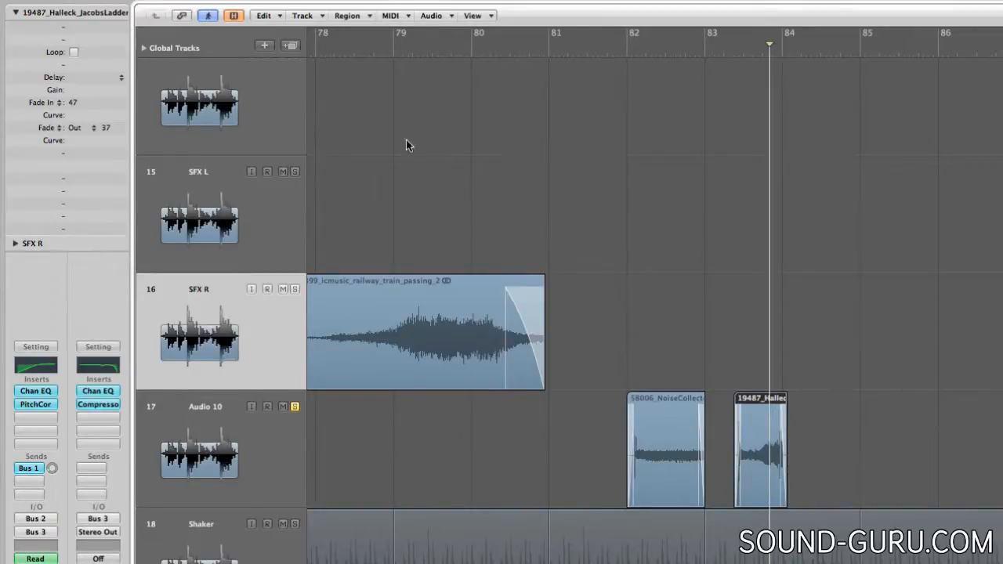
{"action": "mouse_move", "coordinate": [104, 80]}
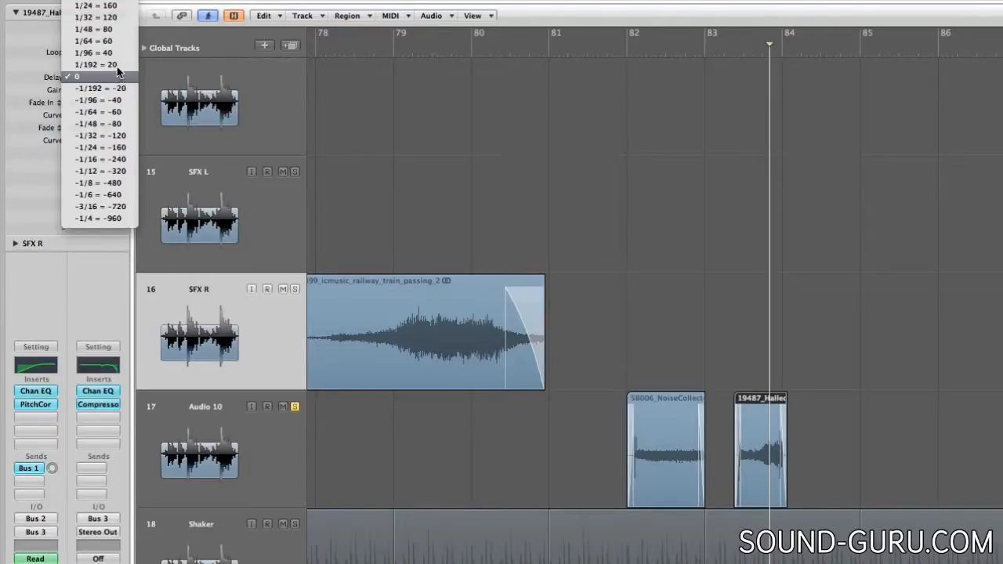
{"action": "mouse_move", "coordinate": [94, 52]}
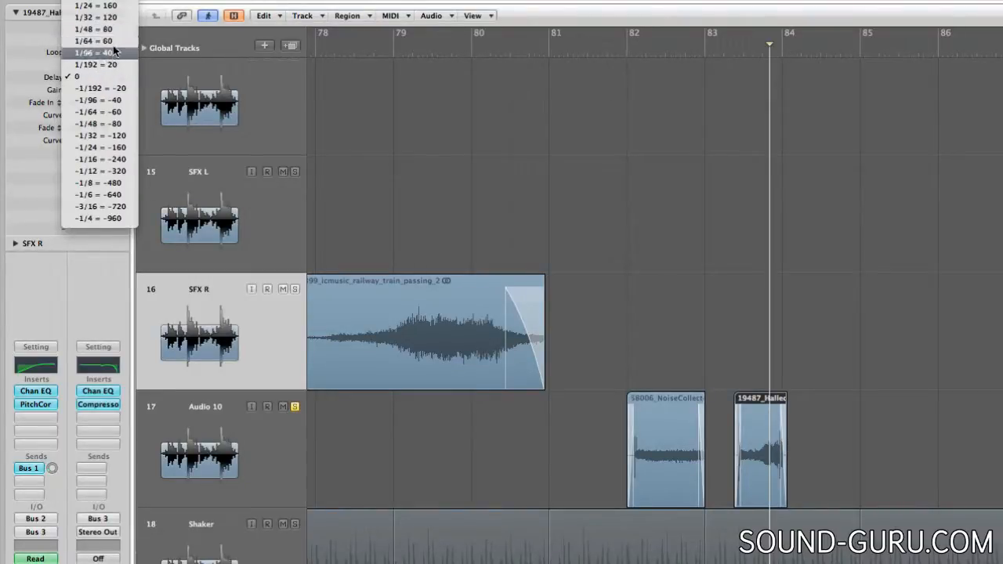
{"action": "left_click", "coordinate": [92, 88]}
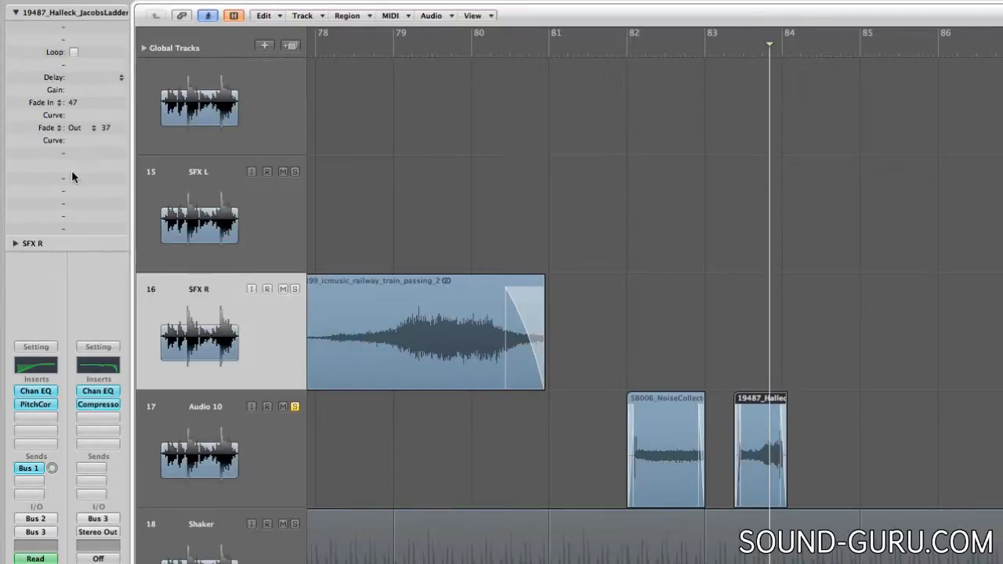
{"action": "mouse_move", "coordinate": [87, 91]}
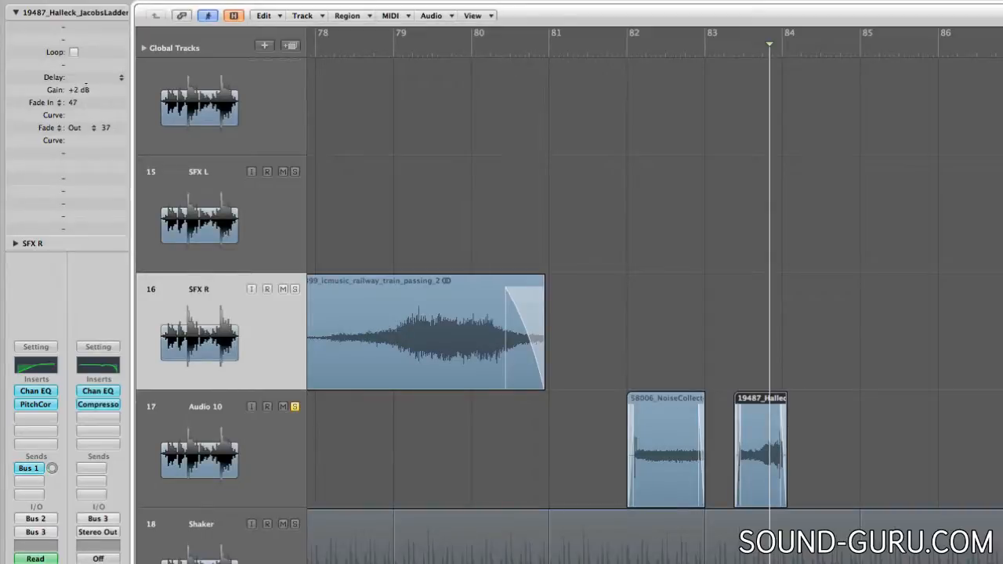
{"action": "left_click", "coordinate": [78, 89]}
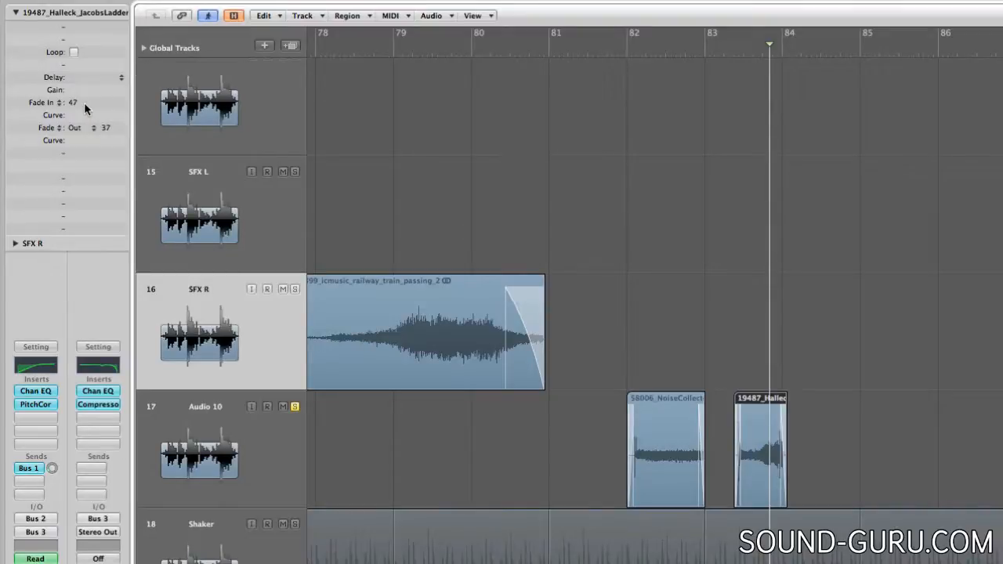
{"action": "mouse_move", "coordinate": [98, 110]}
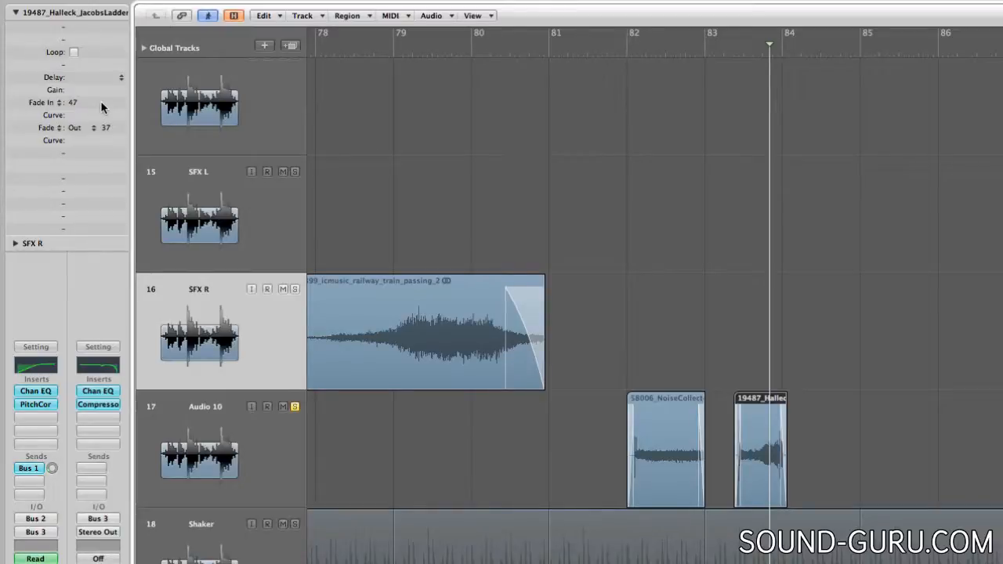
{"action": "mouse_move", "coordinate": [102, 116]}
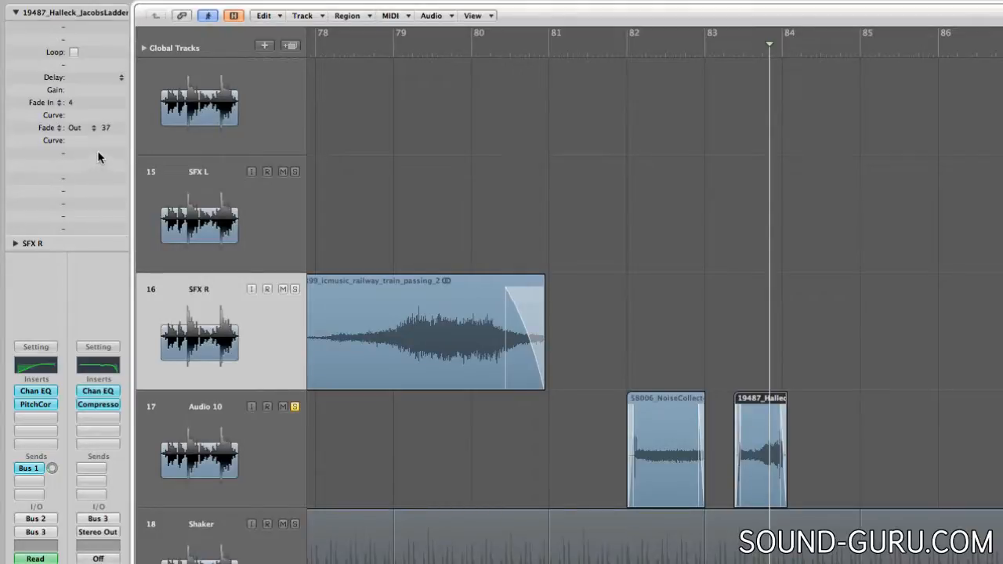
{"action": "mouse_move", "coordinate": [112, 162]}
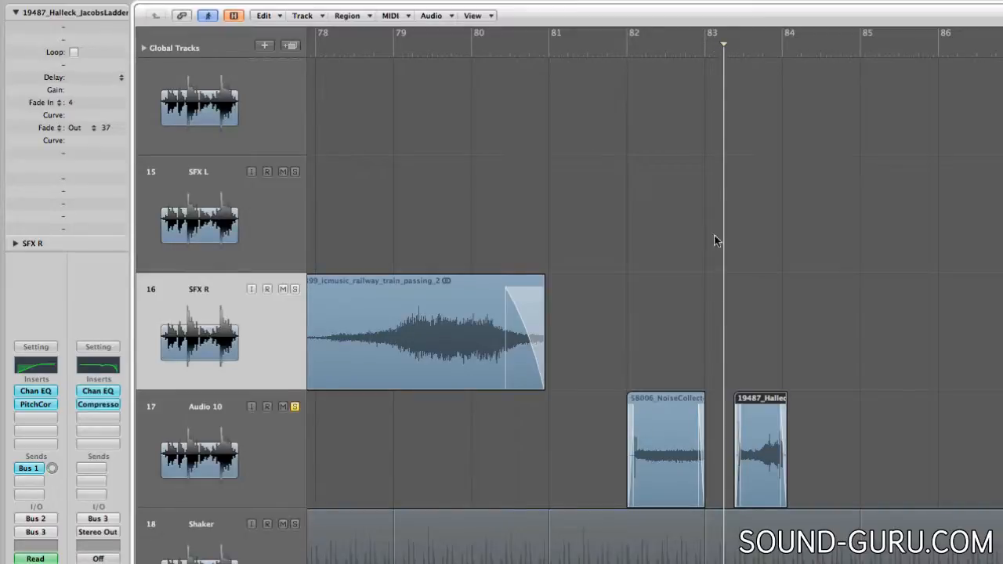
{"action": "mouse_move", "coordinate": [725, 413]}
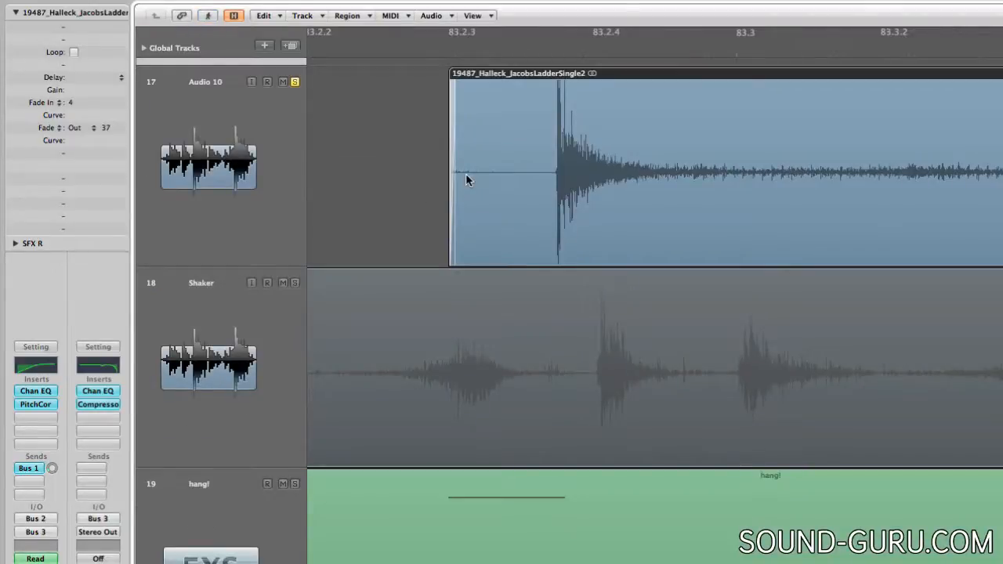
{"action": "mouse_move", "coordinate": [454, 177]}
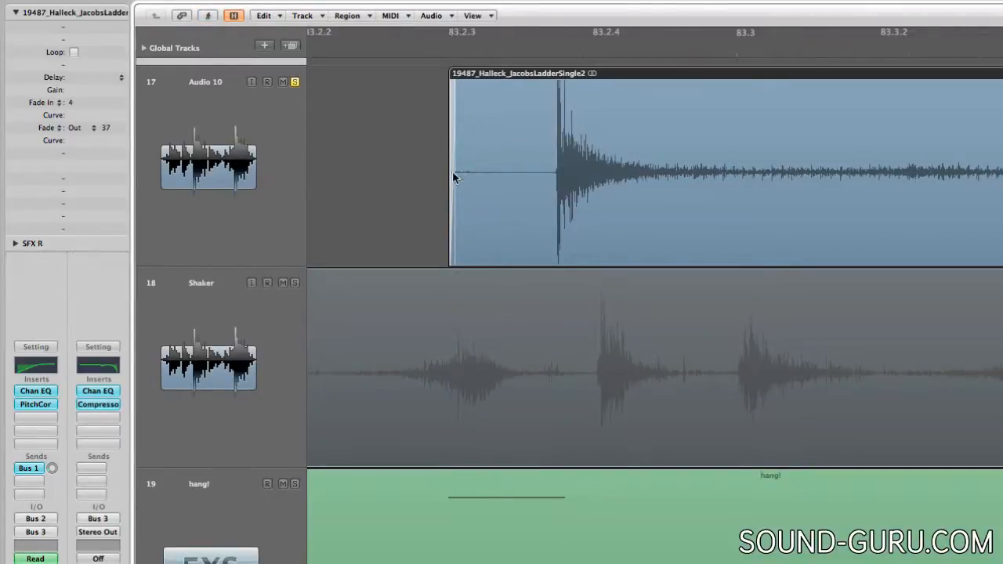
{"action": "mouse_move", "coordinate": [465, 174]}
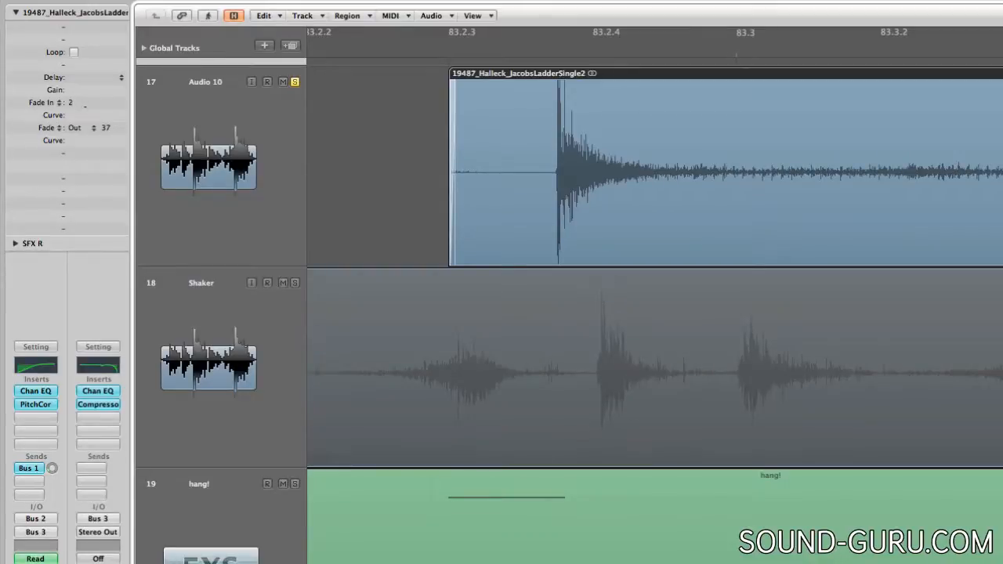
Raise the Jacob's Ladder region's fade-in back to 4 in the Region Inspector.
{"action": "left_click", "coordinate": [70, 102]}
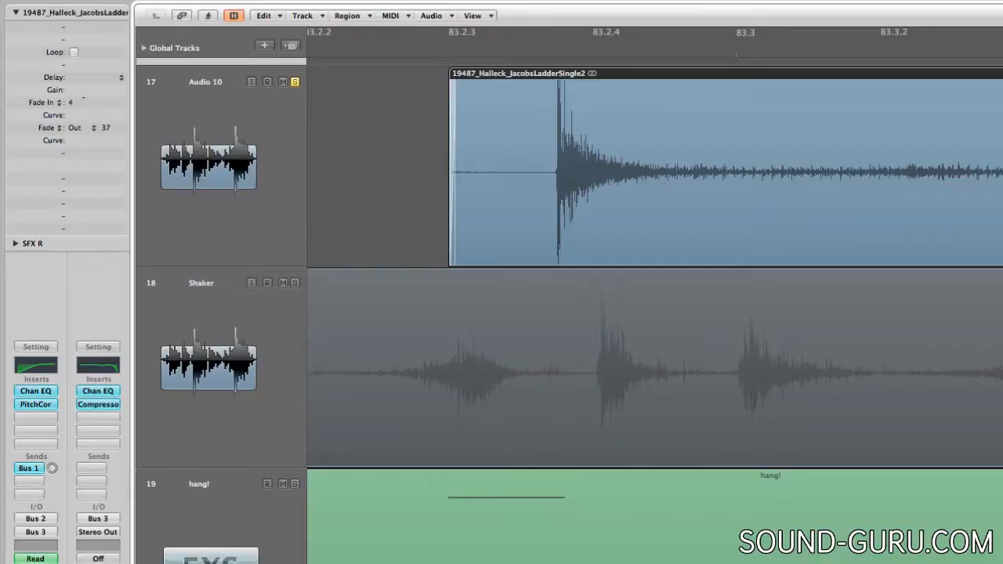
{"action": "mouse_move", "coordinate": [423, 237]}
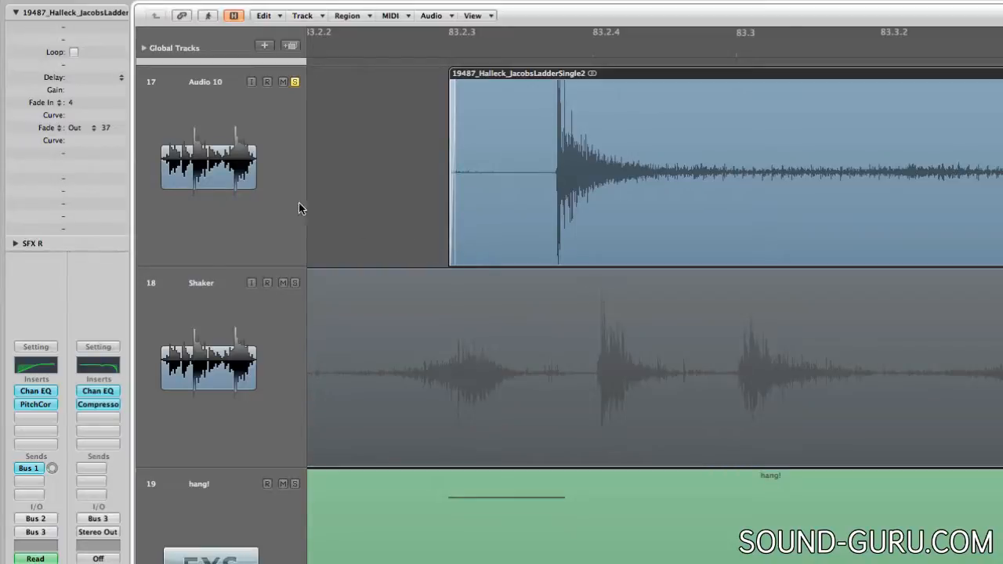
{"action": "mouse_move", "coordinate": [112, 92]}
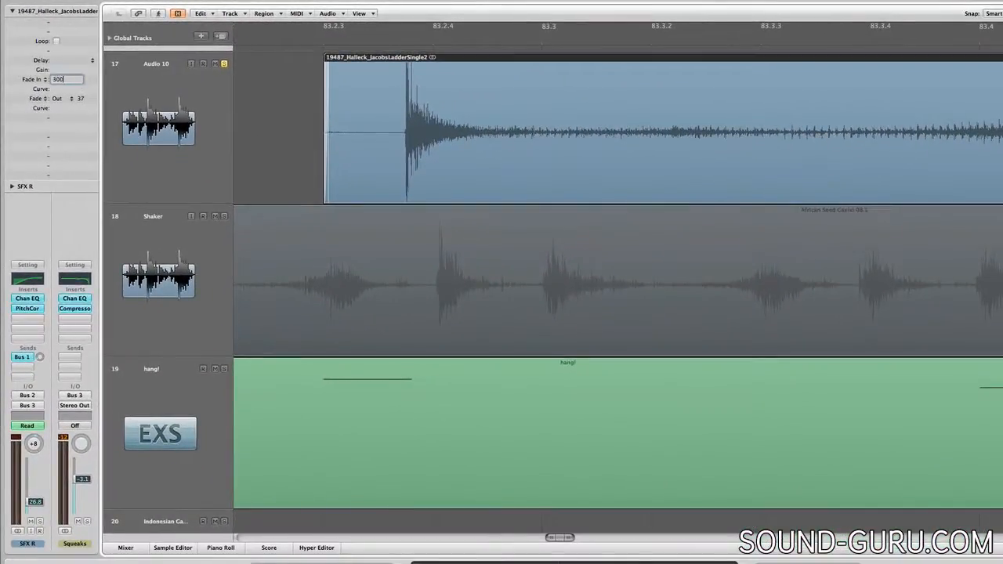
Lengthen the Jacob's Ladder fade-in to 10 and browse the fade-out types.
{"action": "type", "text": "3000"}
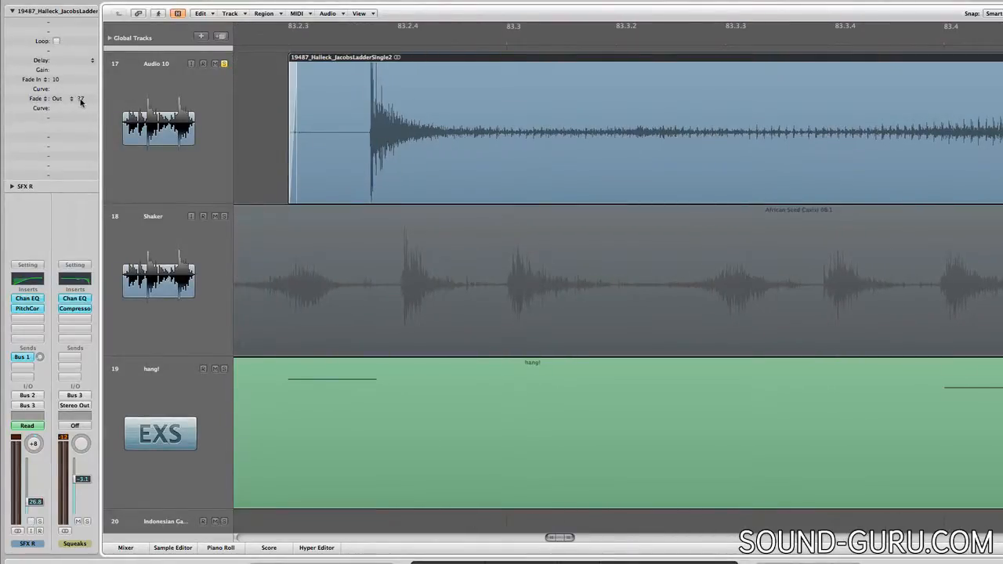
{"action": "left_click", "coordinate": [79, 98]}
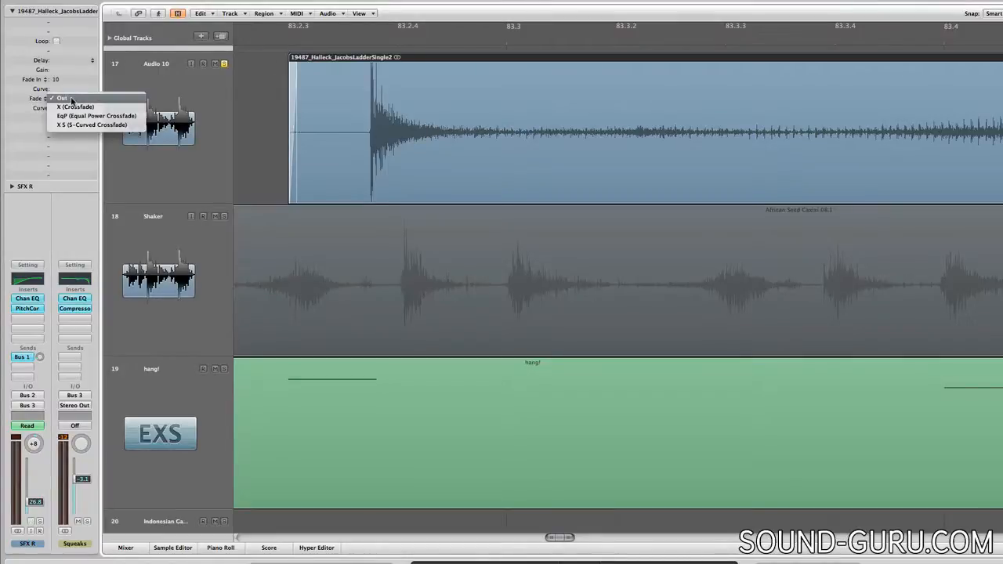
Keep a plain fade-out and overlap the vaporizer region with Jacob's Ladder's start.
{"action": "left_click", "coordinate": [63, 98]}
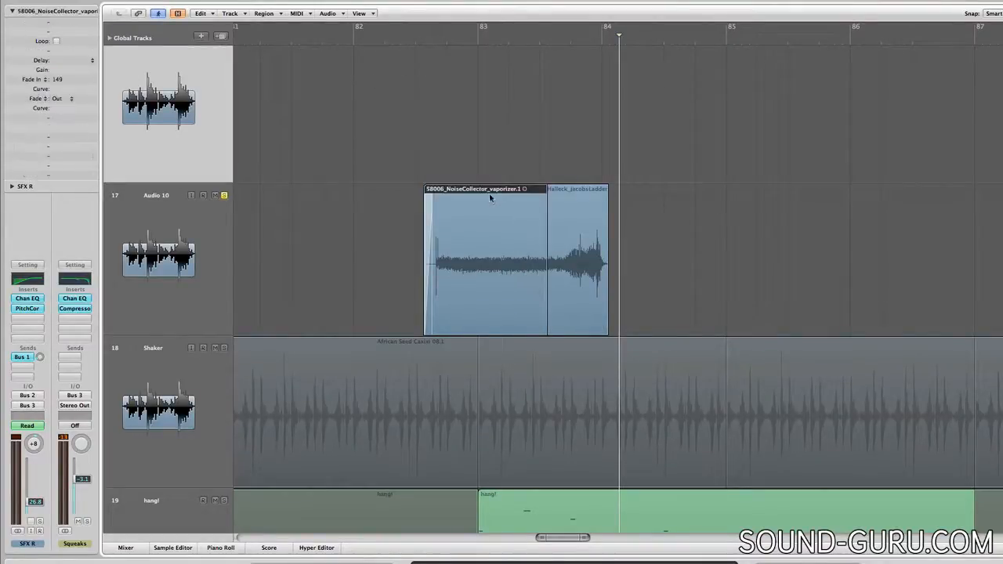
Give the vaporizer region an X crossfade fade-out of 500.
{"action": "left_click", "coordinate": [455, 39]}
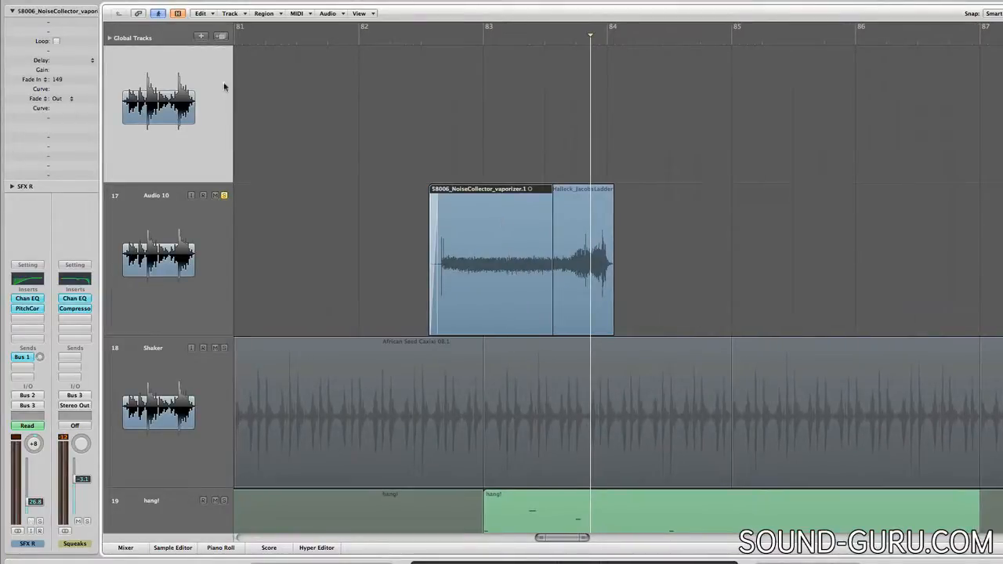
{"action": "left_click", "coordinate": [59, 99]}
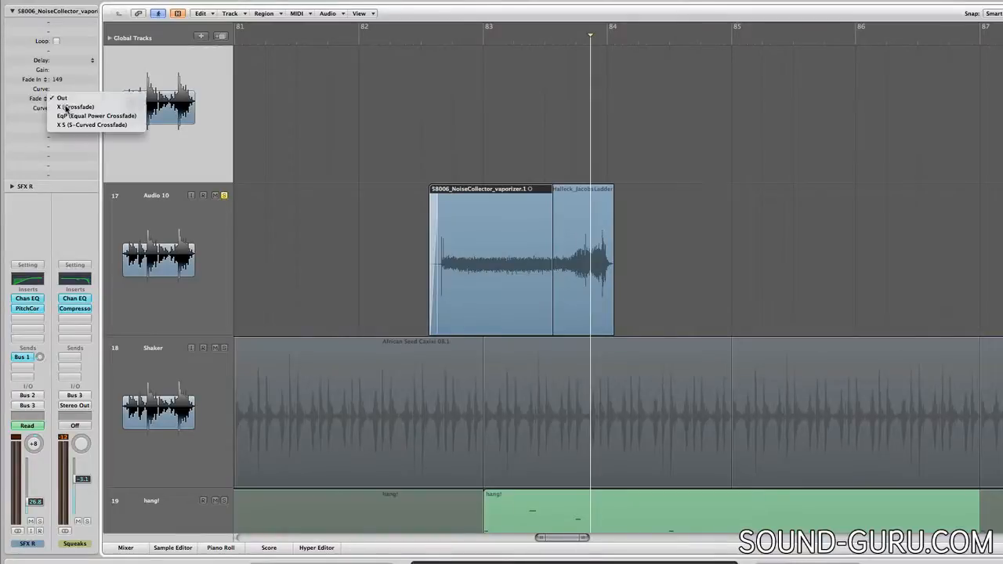
{"action": "left_click", "coordinate": [61, 98]}
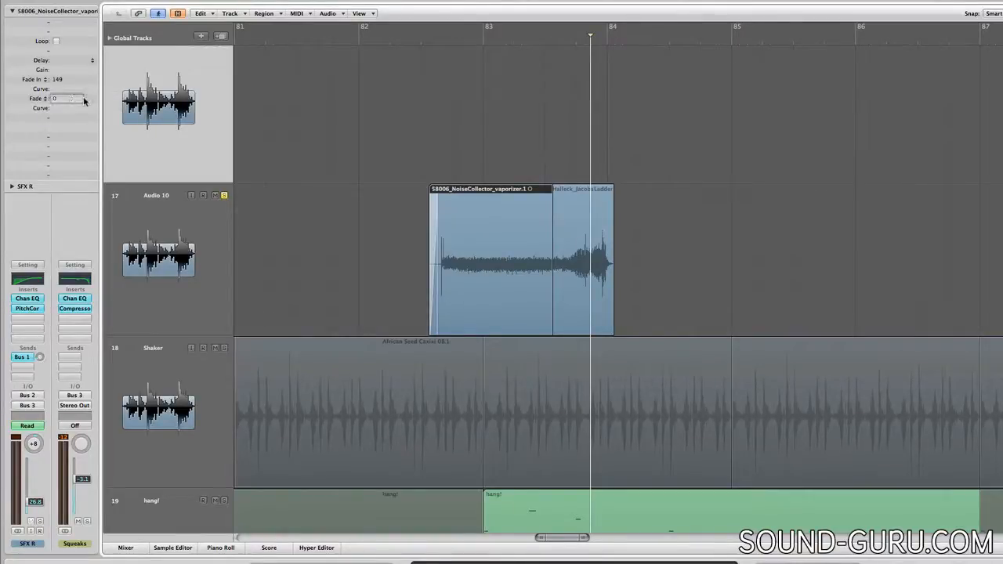
{"action": "type", "text": "500"}
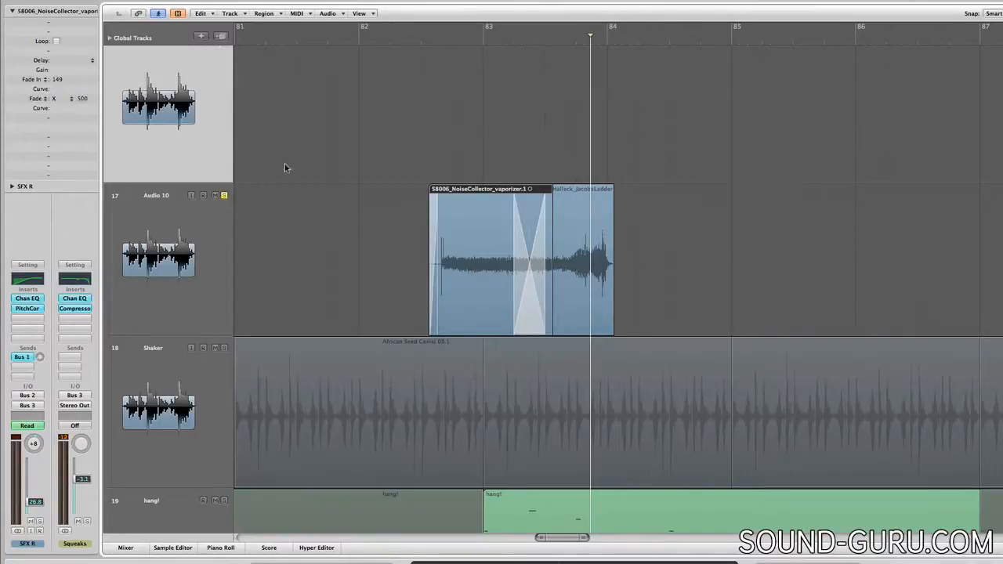
{"action": "mouse_move", "coordinate": [446, 62]}
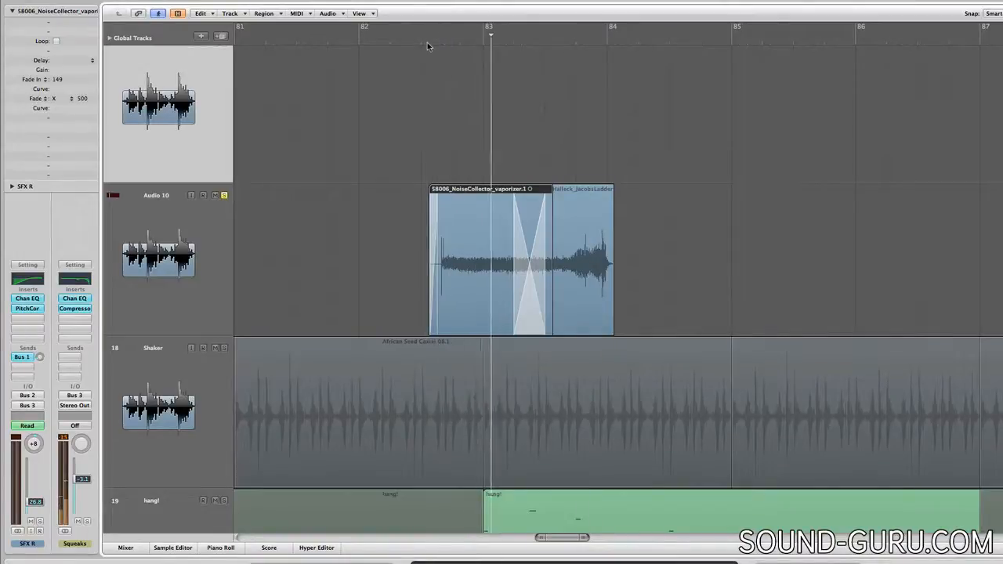
Deselect all regions and switch to the Fade Tool.
{"action": "left_click", "coordinate": [617, 34]}
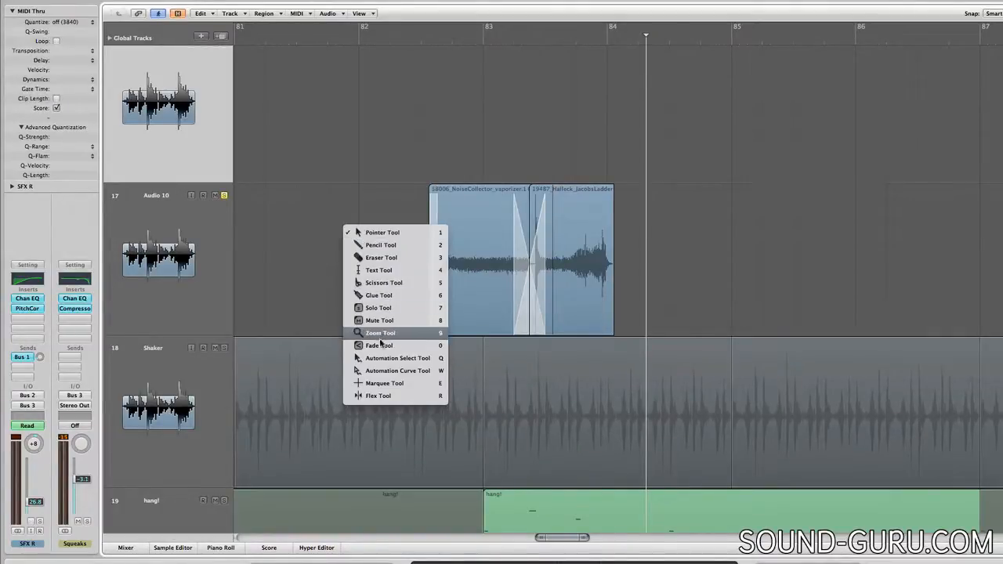
{"action": "mouse_move", "coordinate": [380, 346]}
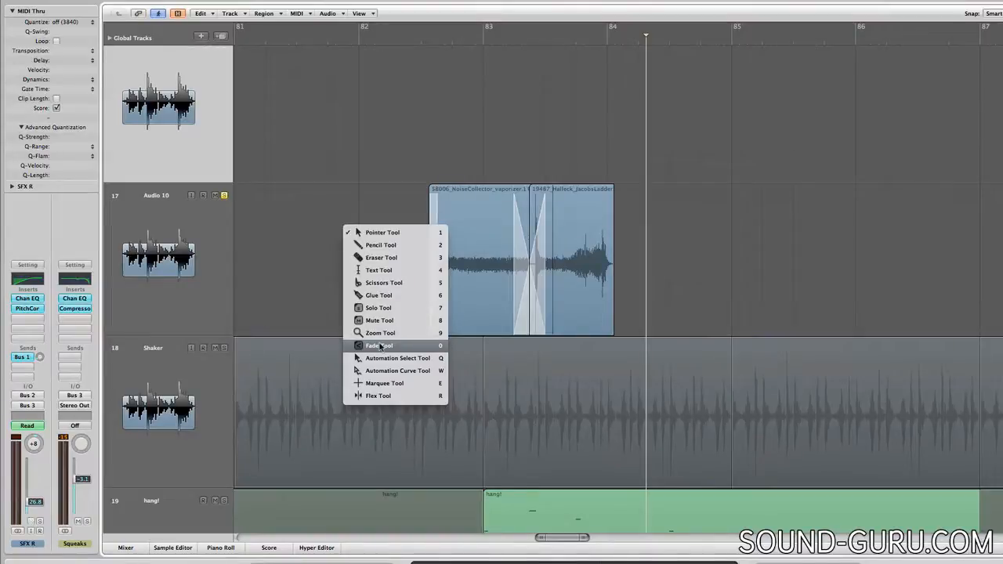
{"action": "left_click", "coordinate": [380, 346]}
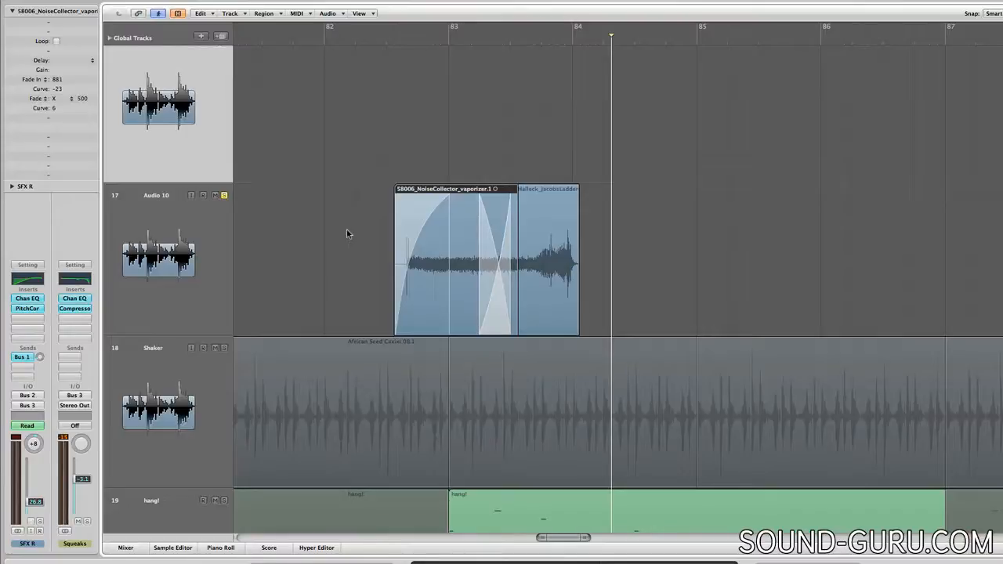
{"action": "mouse_move", "coordinate": [340, 252]}
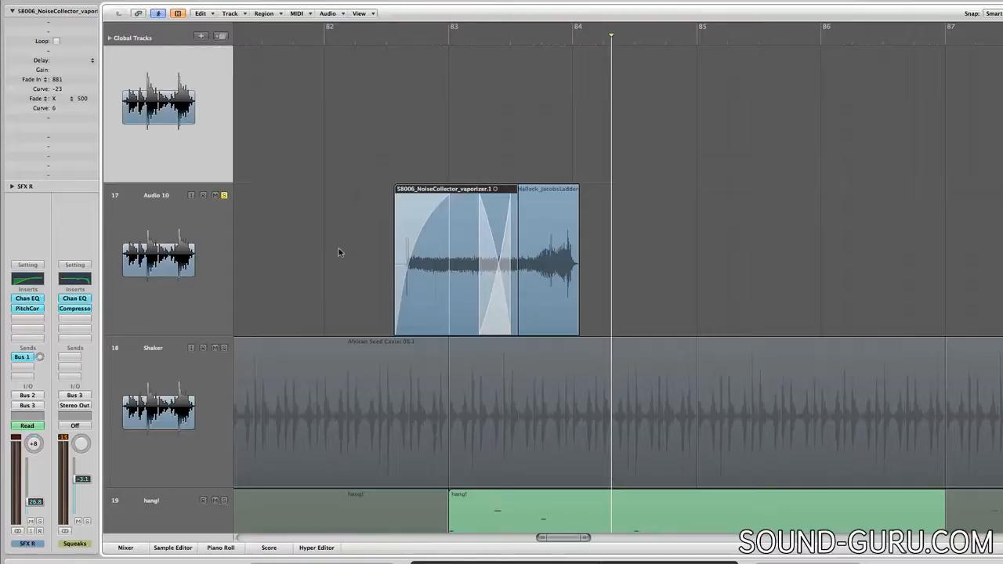
{"action": "mouse_move", "coordinate": [335, 233]}
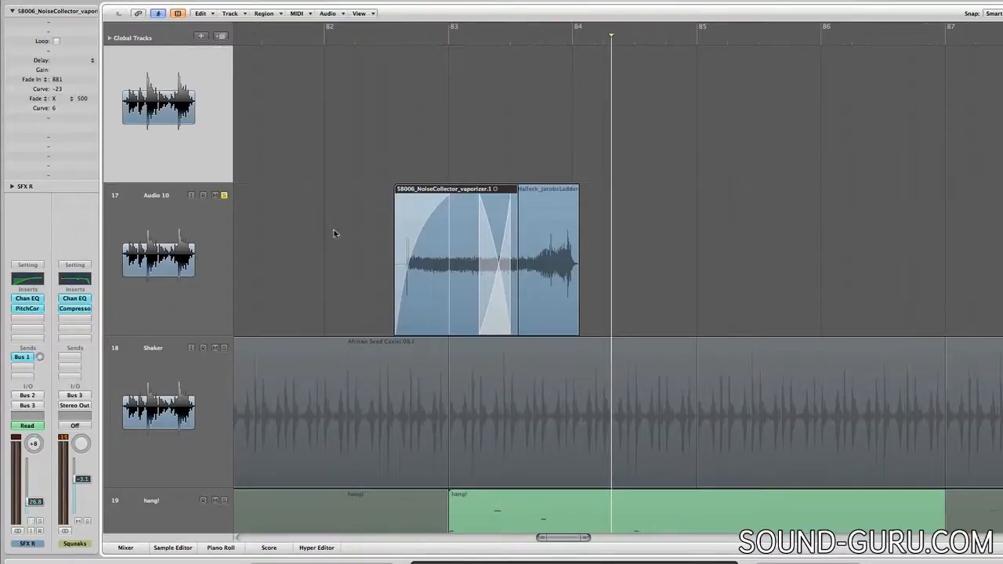